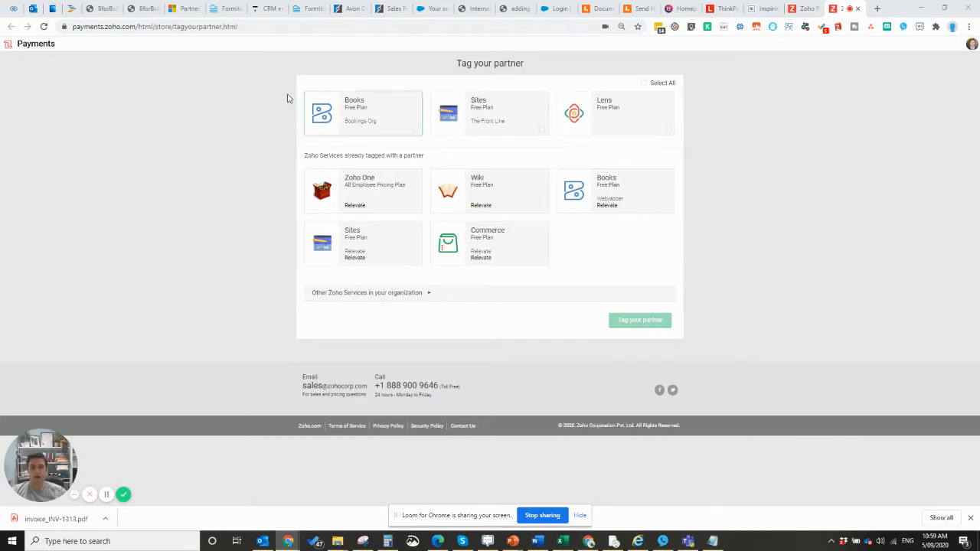
pyautogui.moveTo(288, 192)
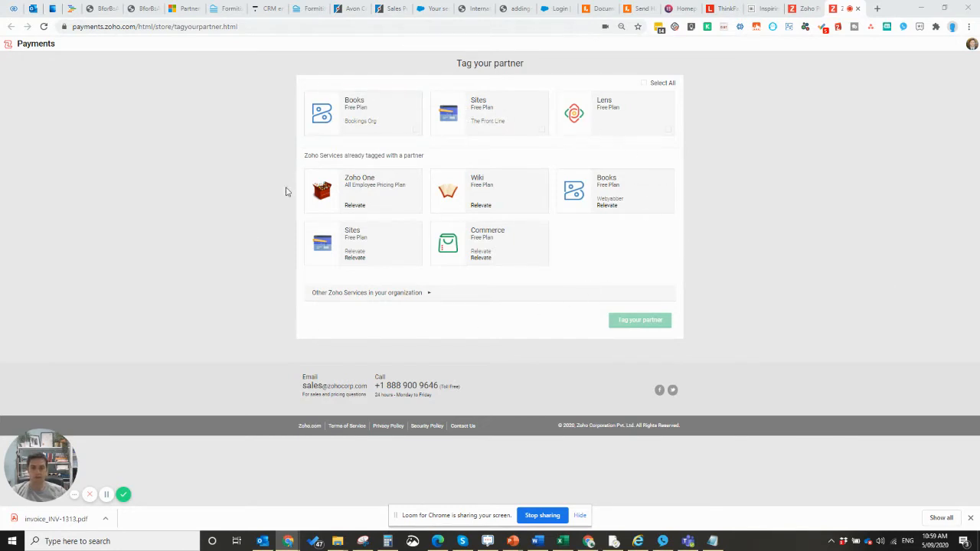
pyautogui.moveTo(303, 299)
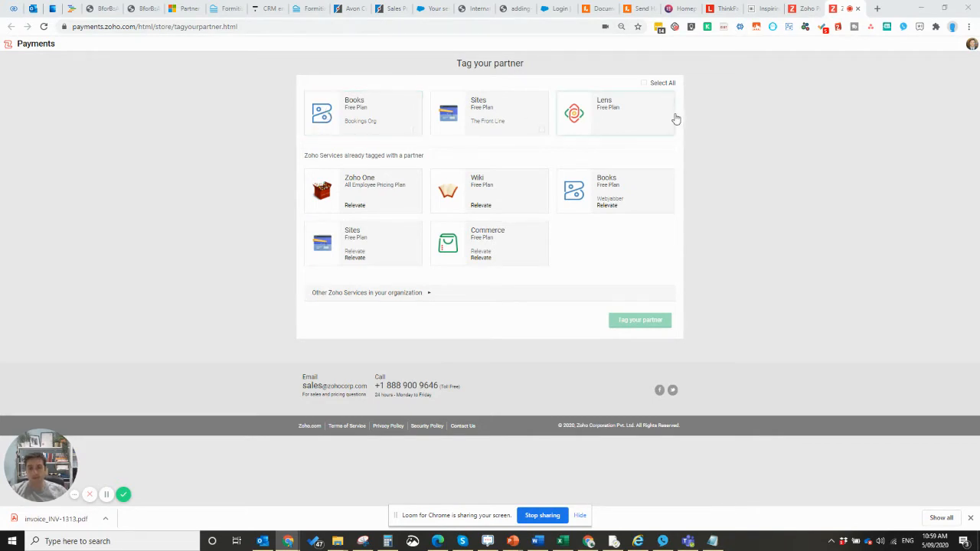
pyautogui.moveTo(646, 221)
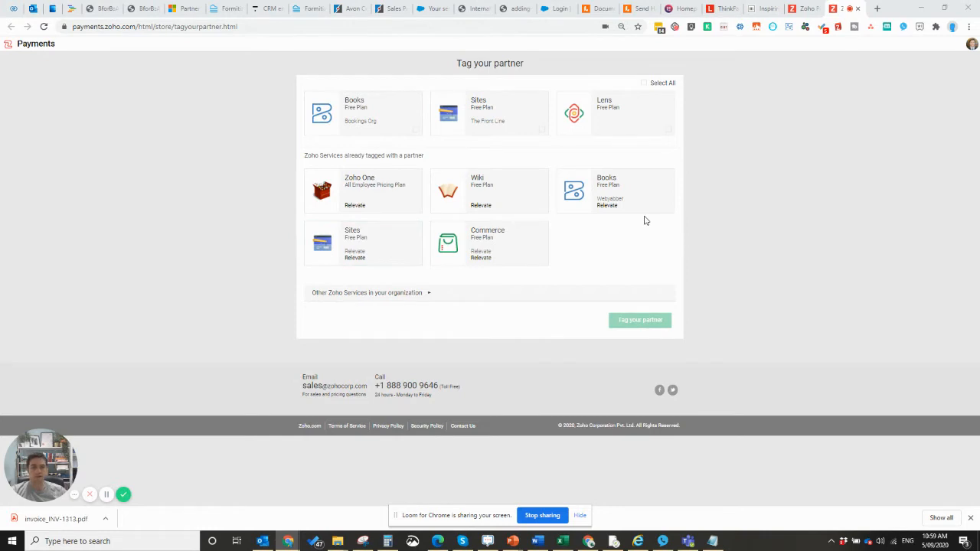
# Step: Select all untagged applications — Books, Sites and Lens — so they are ready to tag to the partner
pyautogui.click(643, 82)
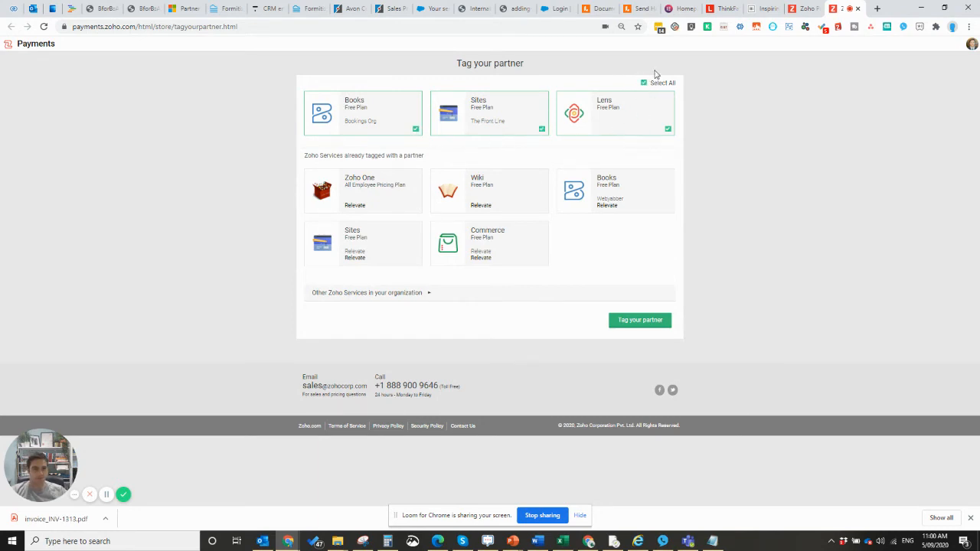
pyautogui.moveTo(656, 334)
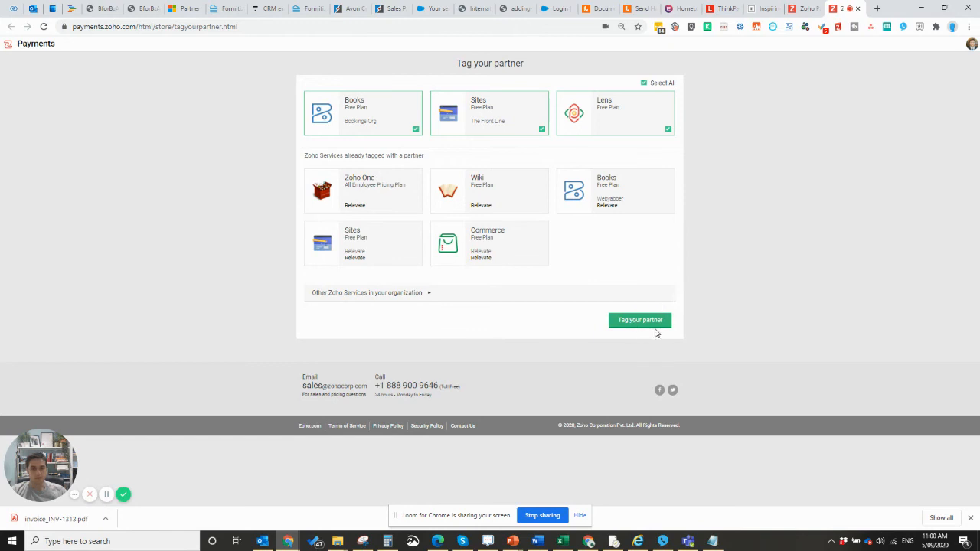
pyautogui.moveTo(668, 312)
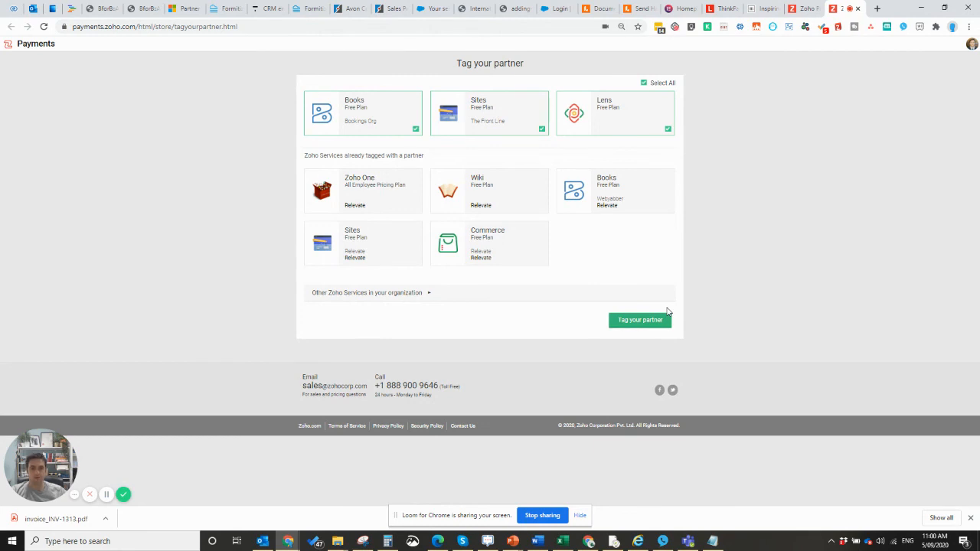
pyautogui.moveTo(504, 282)
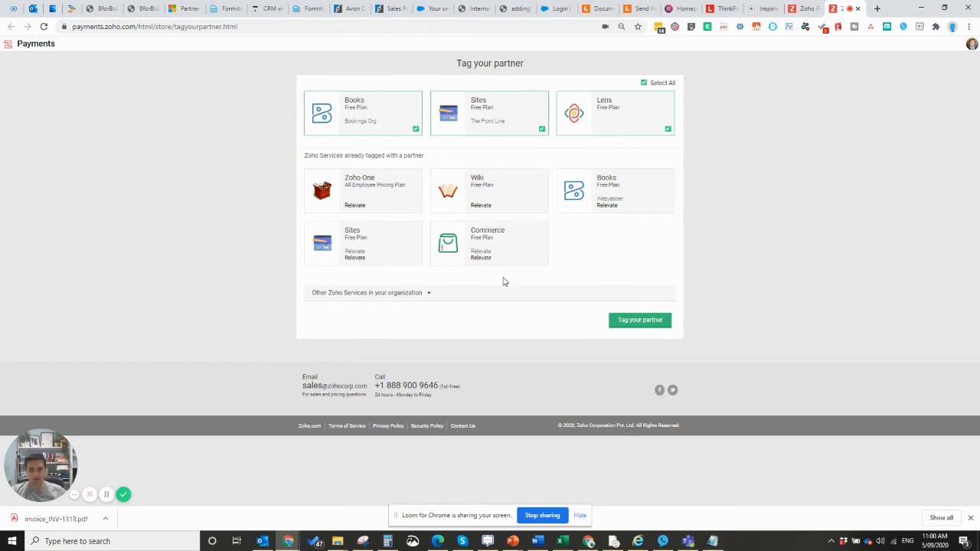
pyautogui.moveTo(598, 64)
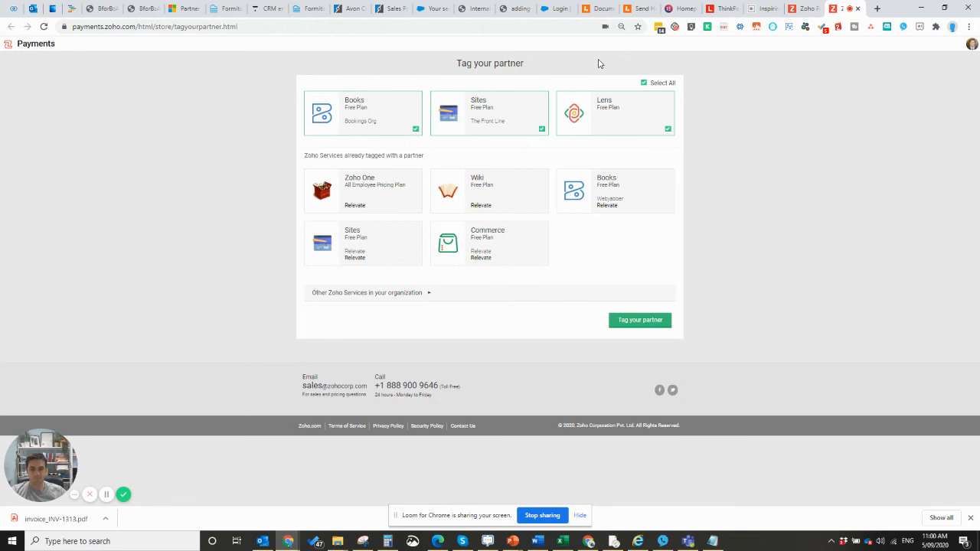
pyautogui.moveTo(720, 282)
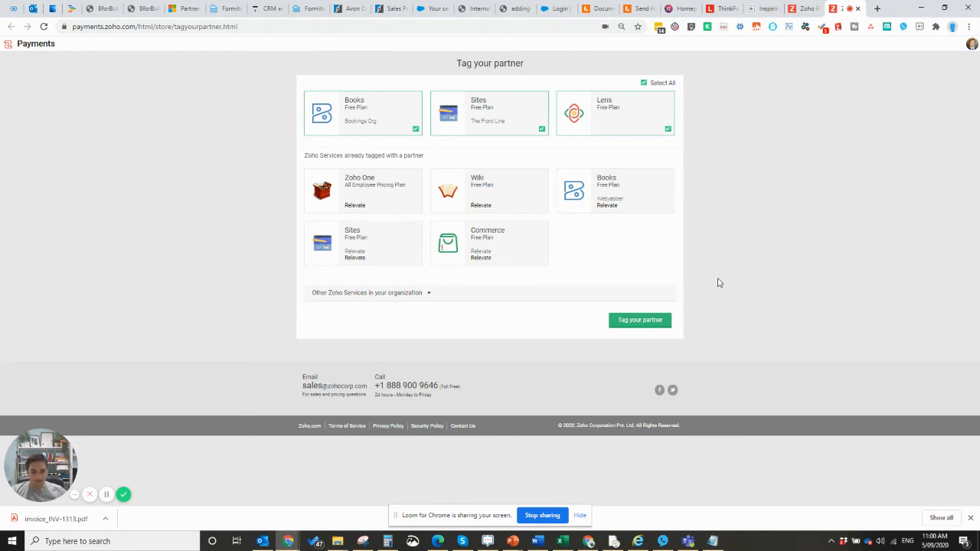